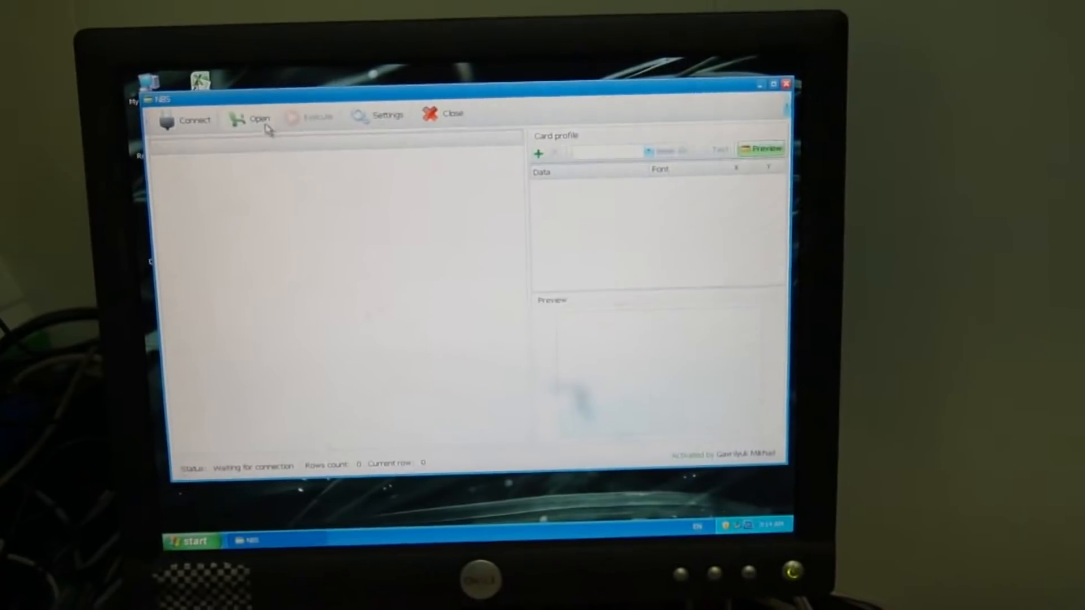
Load the Sample spreadsheet's 16 card records and bring up the connection settings.
left_click(253, 118)
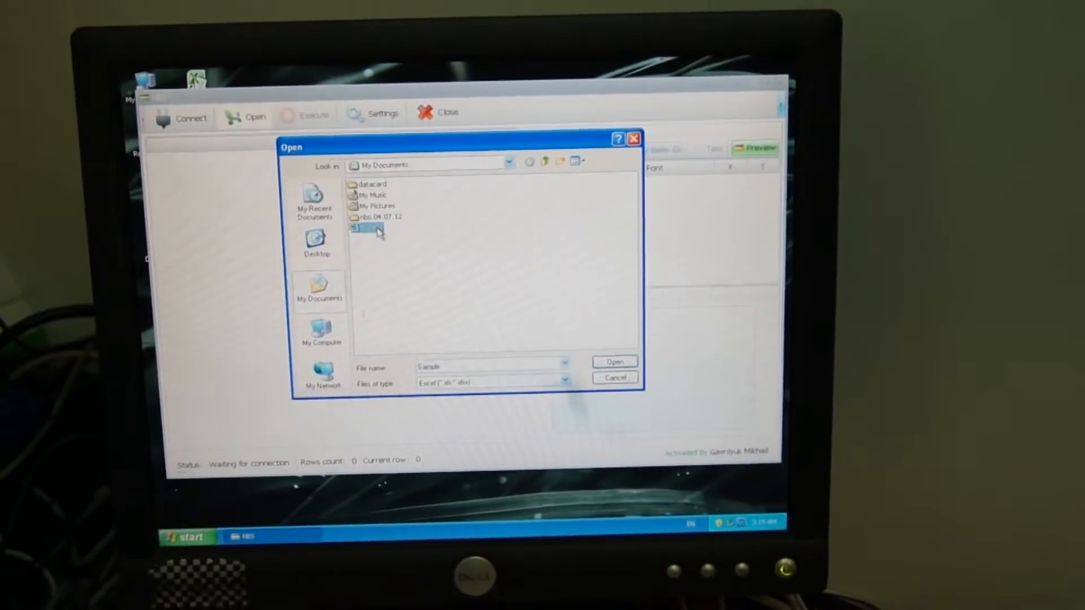
left_click(613, 360)
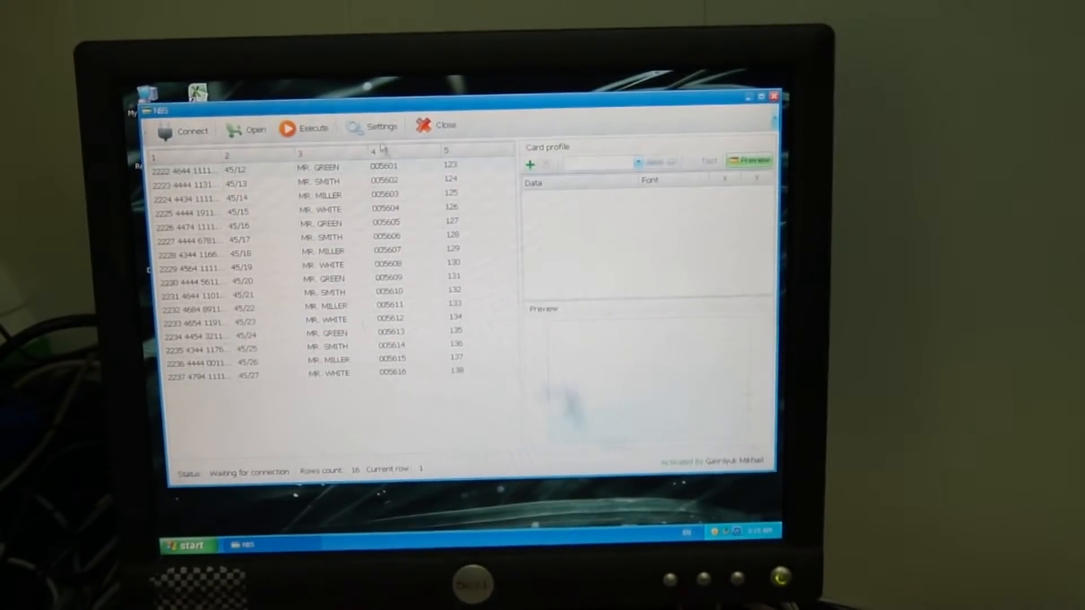
left_click(373, 125)
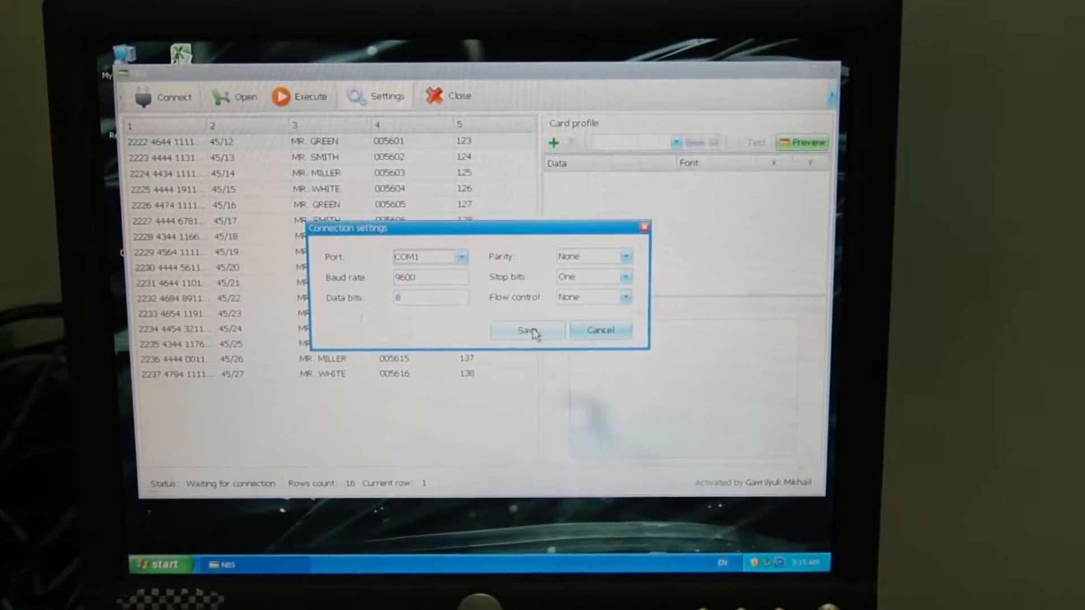
Save the serial connection settings and connect to the embosser until it reports ready.
left_click(526, 330)
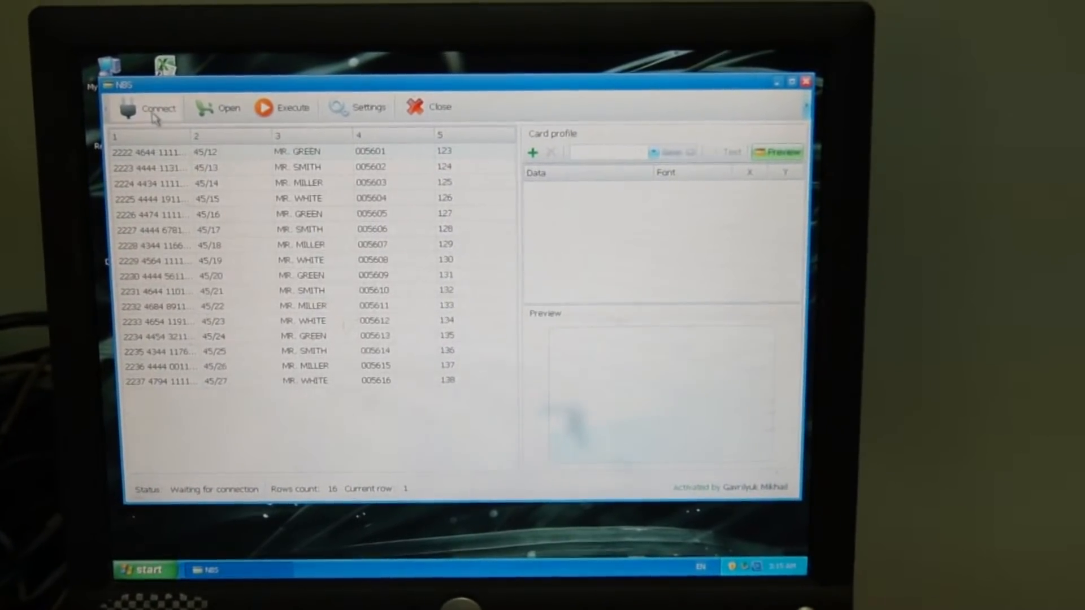
left_click(157, 108)
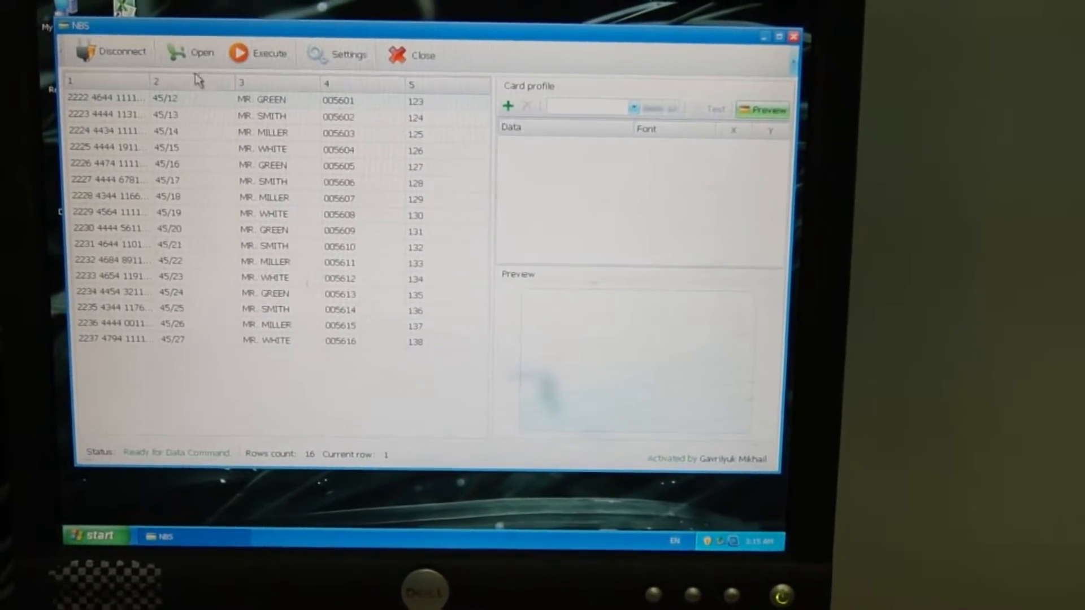
Reload the Sample spreadsheet and add the card number and 45/12 fields to the profile.
left_click(192, 53)
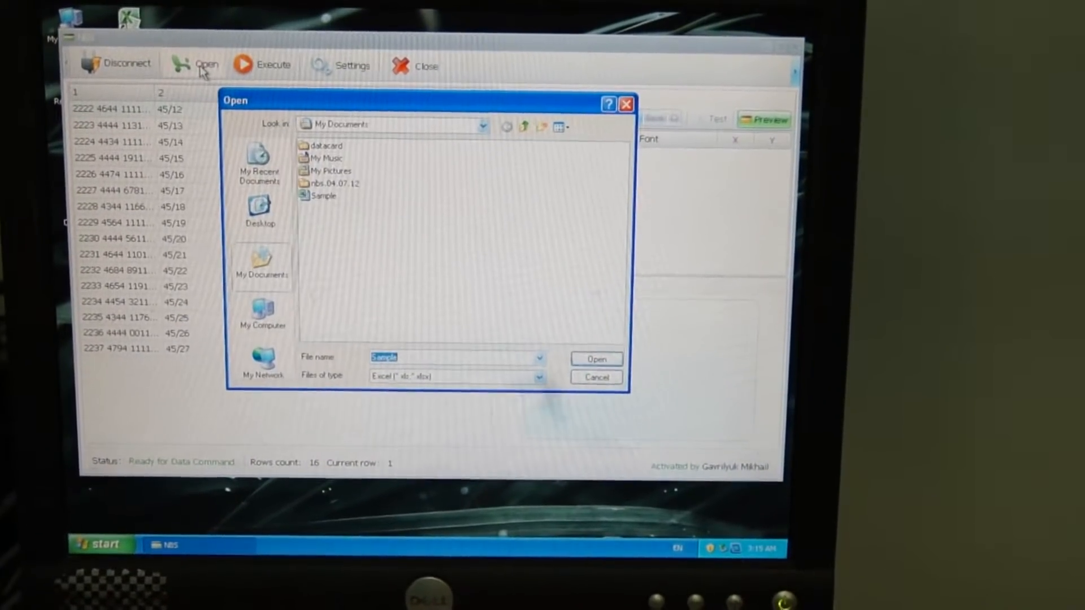
left_click(322, 196)
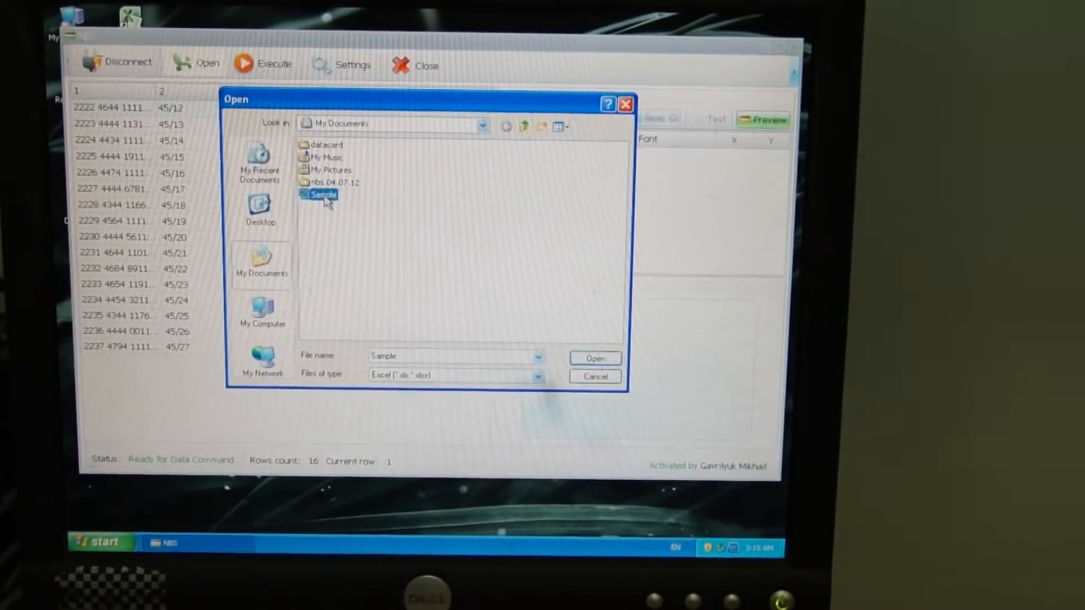
left_click(593, 358)
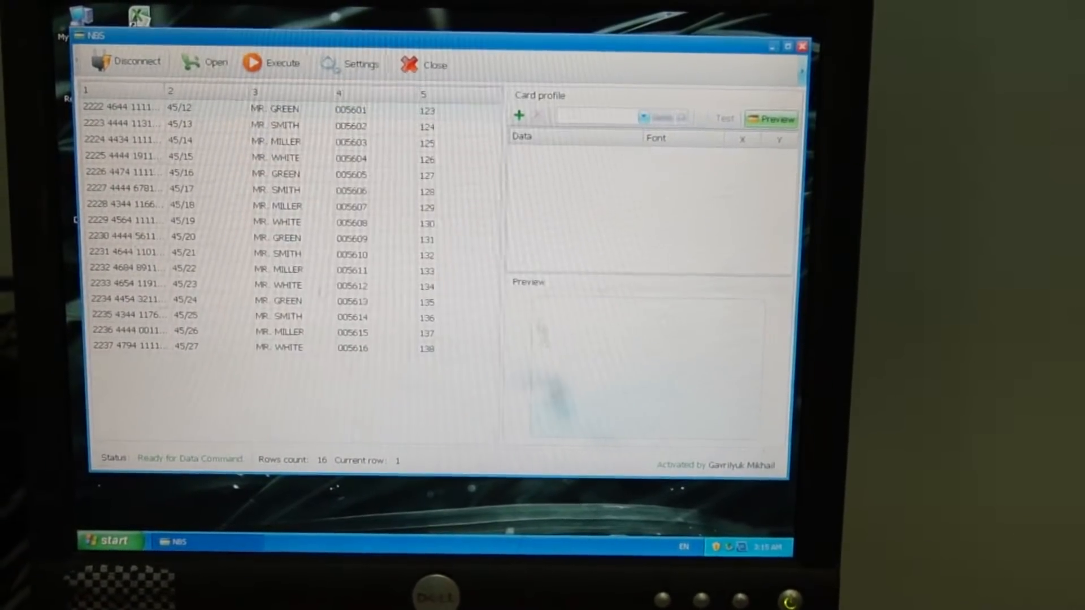
left_click(519, 116)
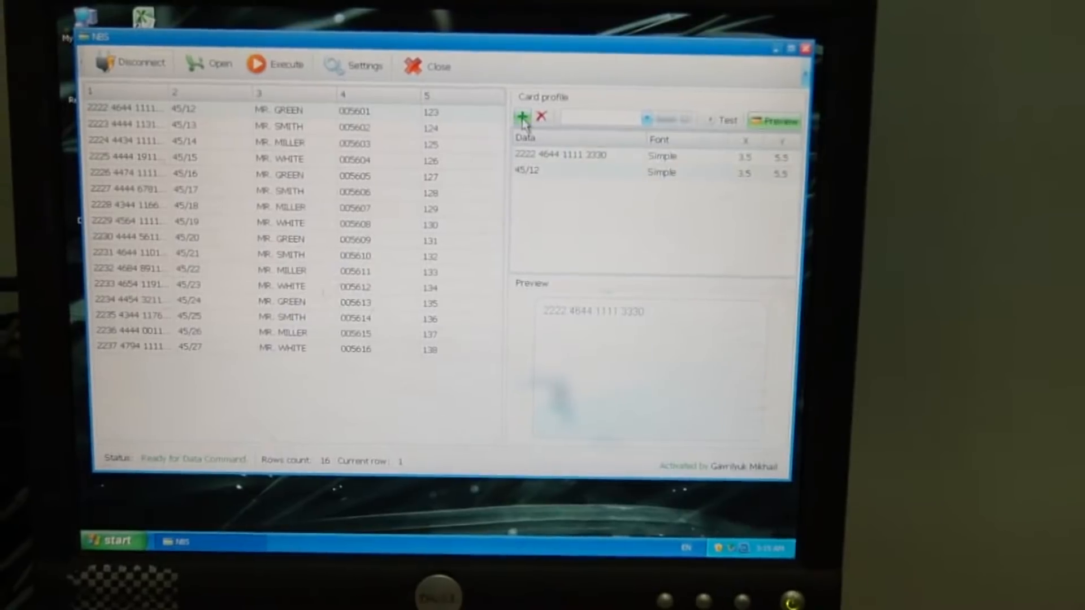
Add MR. GREEN, 005601 and 123 to the card profile, with the card number in OCR font.
left_click(520, 122)
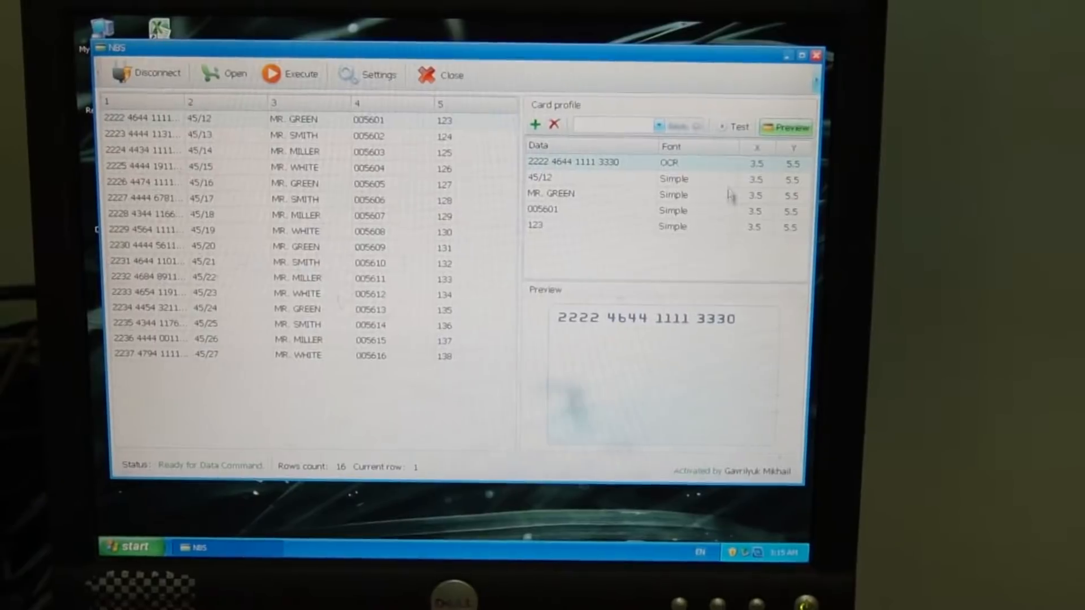
Assign fonts like Track 2 and Indent 10 pitch, and set X and Y positions for each field.
left_click(731, 214)
type("7")
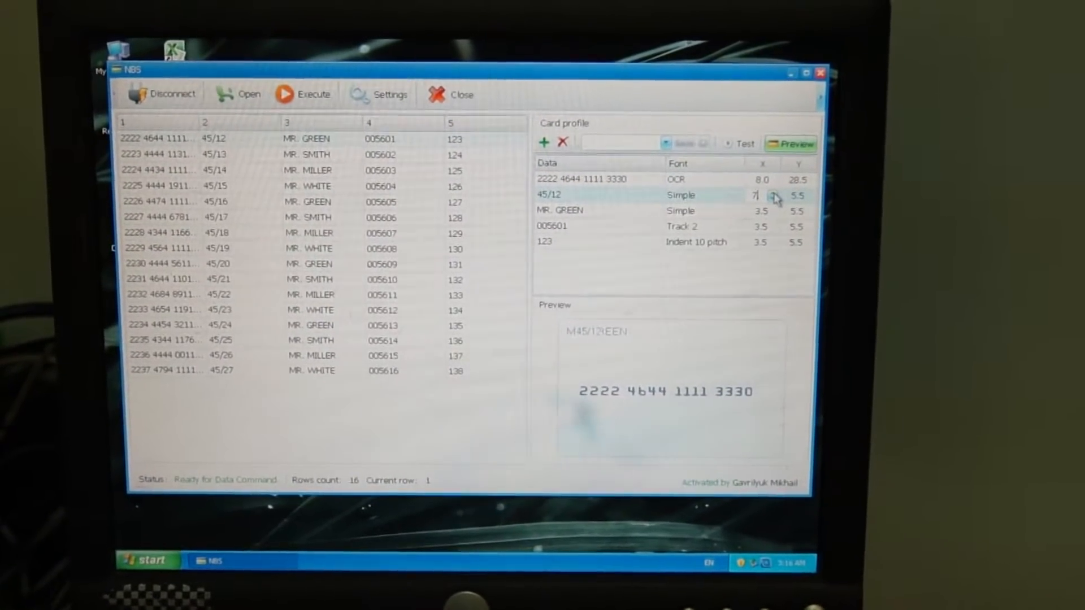
left_click(774, 195)
type("37")
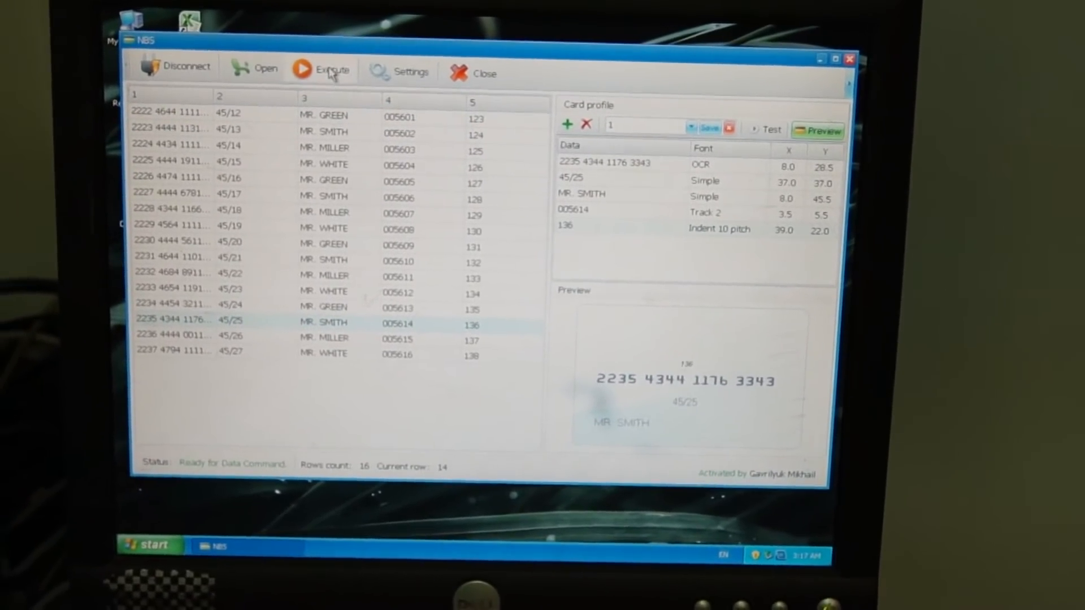
Run the embossing batch with the five-field profile, starting from MR. SMITH's card.
left_click(320, 71)
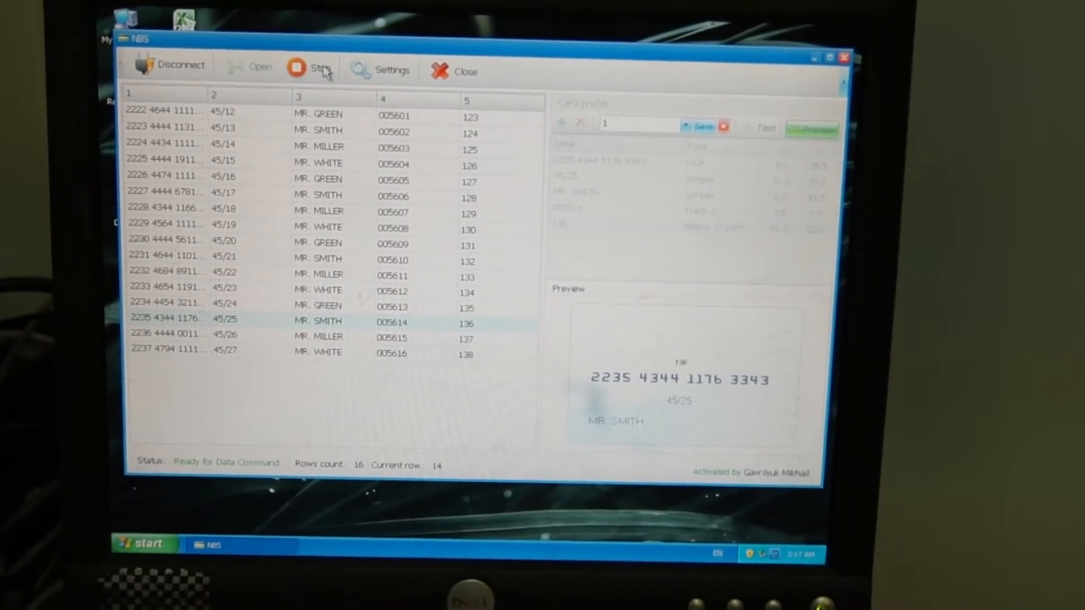